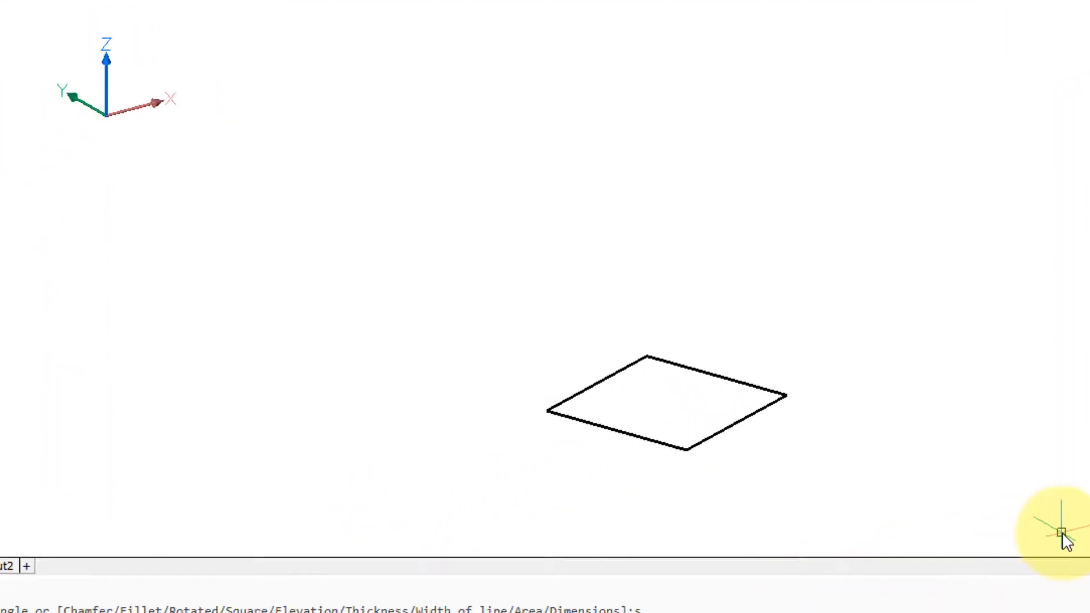
# Set the current elevation to 1 for the next profile.
pyautogui.write('1')
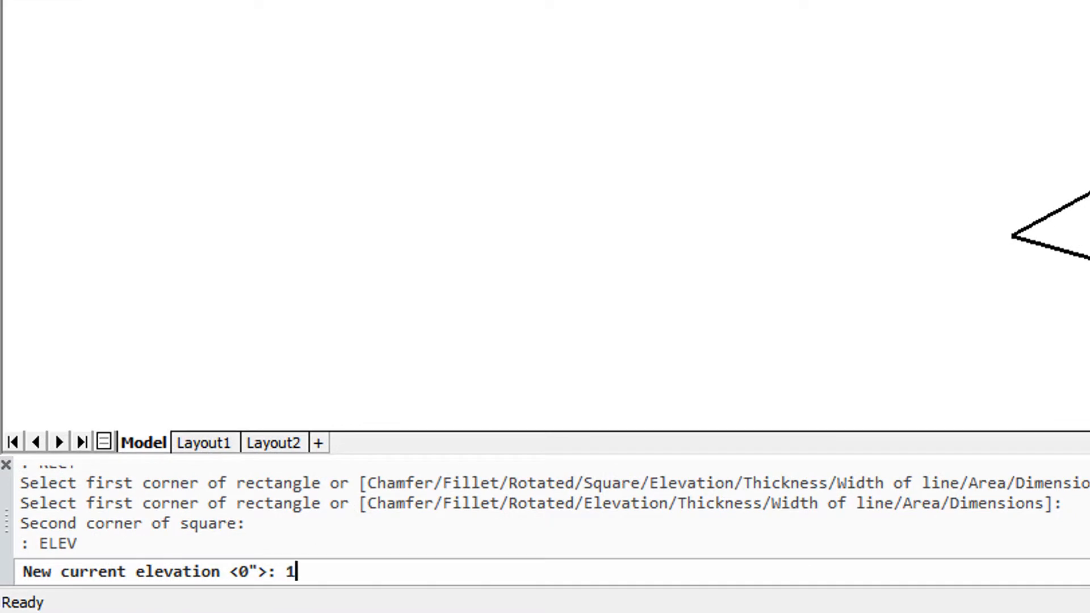
pyautogui.press('Return')
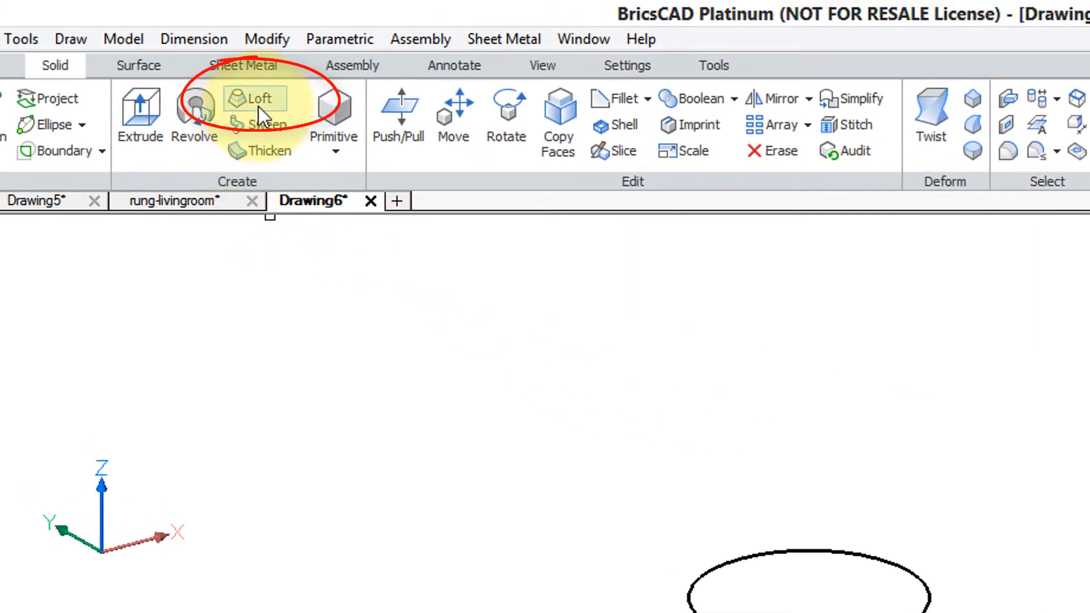
pyautogui.moveTo(259, 98)
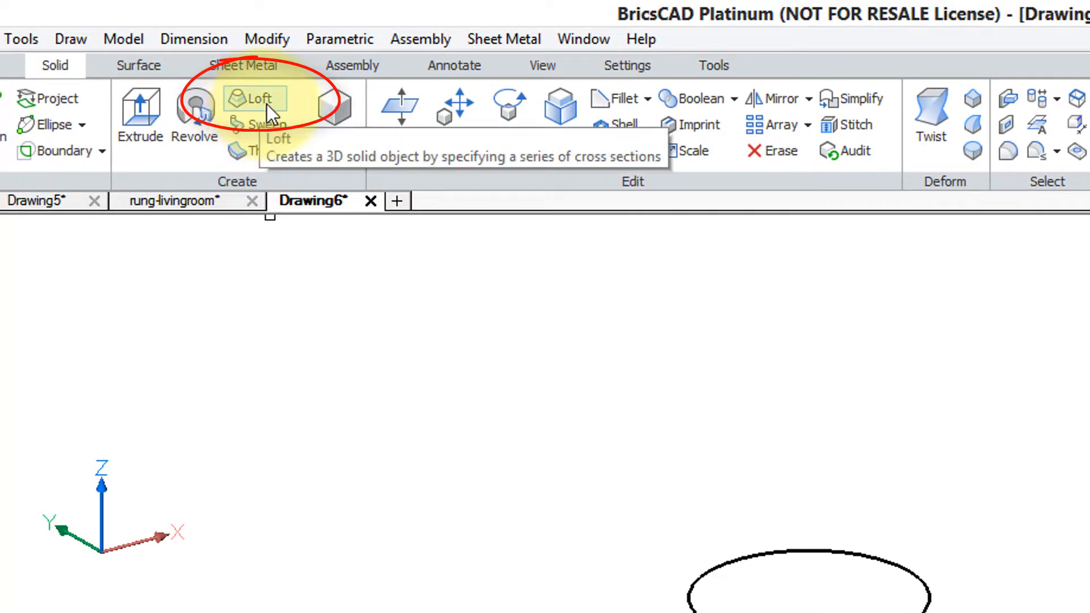
pyautogui.moveTo(270, 150)
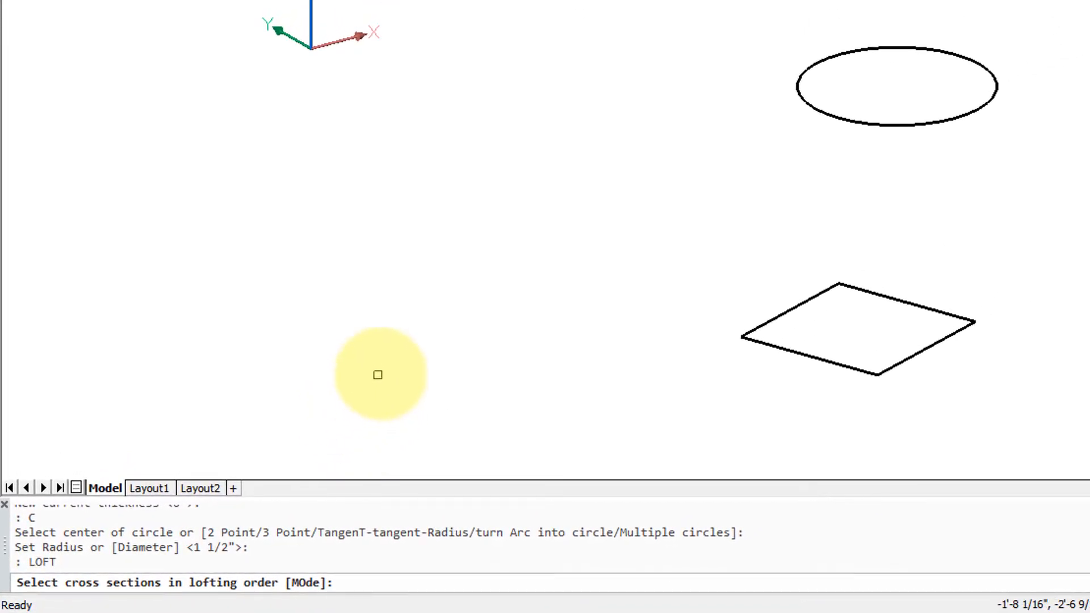
pyautogui.moveTo(443, 350)
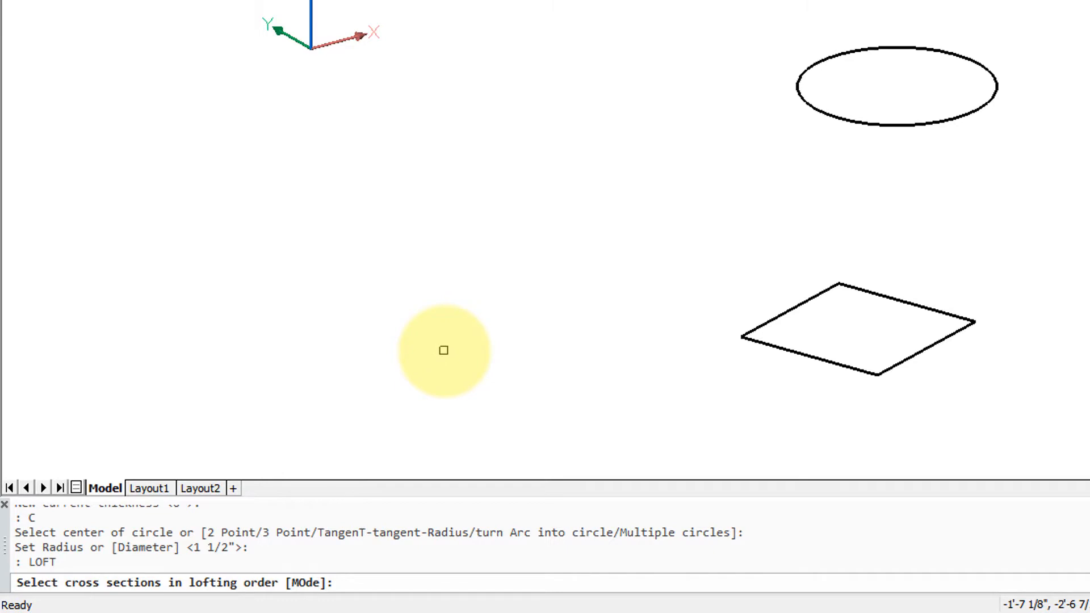
# Loft the square into the raised circle as the two cross sections.
pyautogui.click(803, 354)
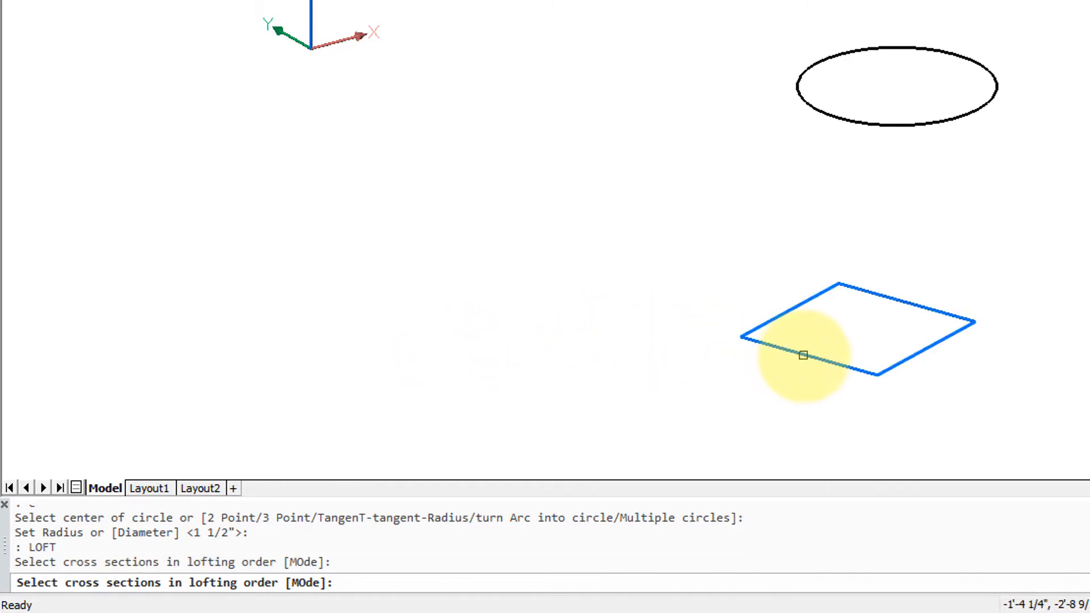
pyautogui.click(895, 87)
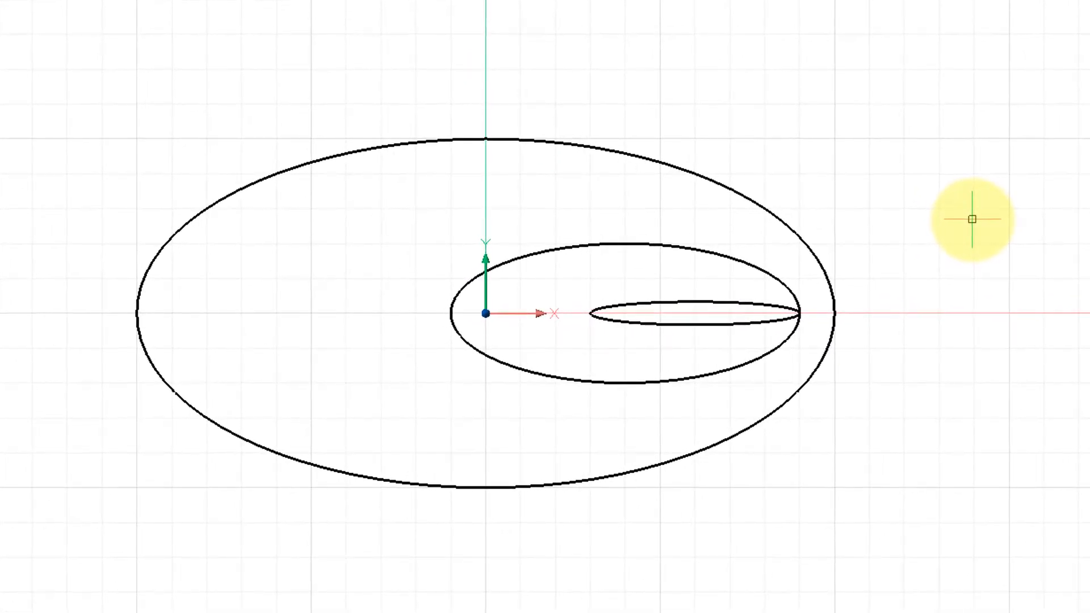
pyautogui.moveTo(988, 247)
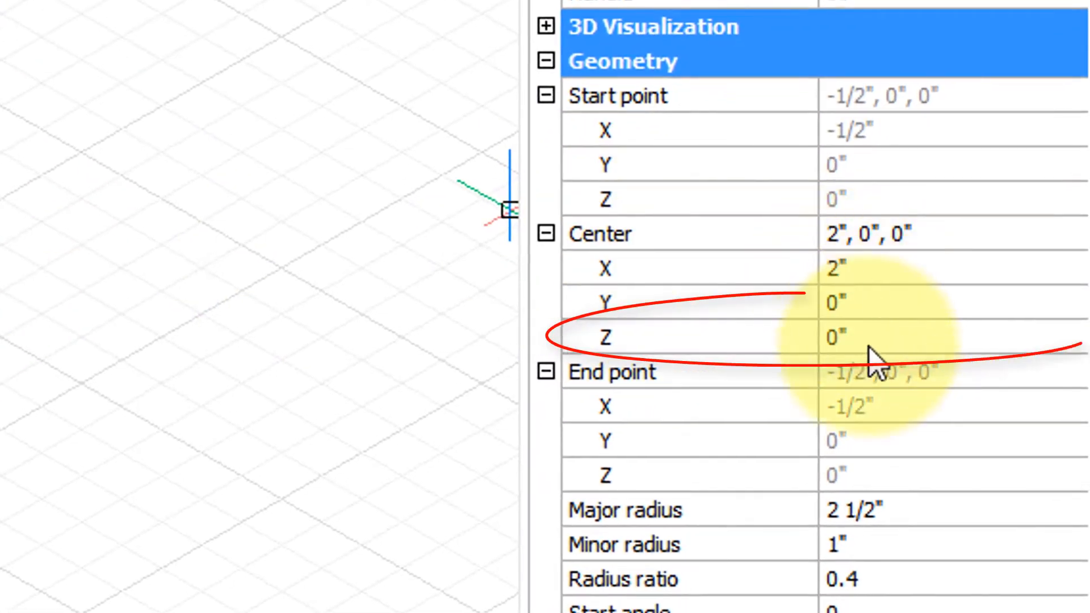
# Set one ellipse's Center Z to 6 in the Properties panel.
pyautogui.click(837, 337)
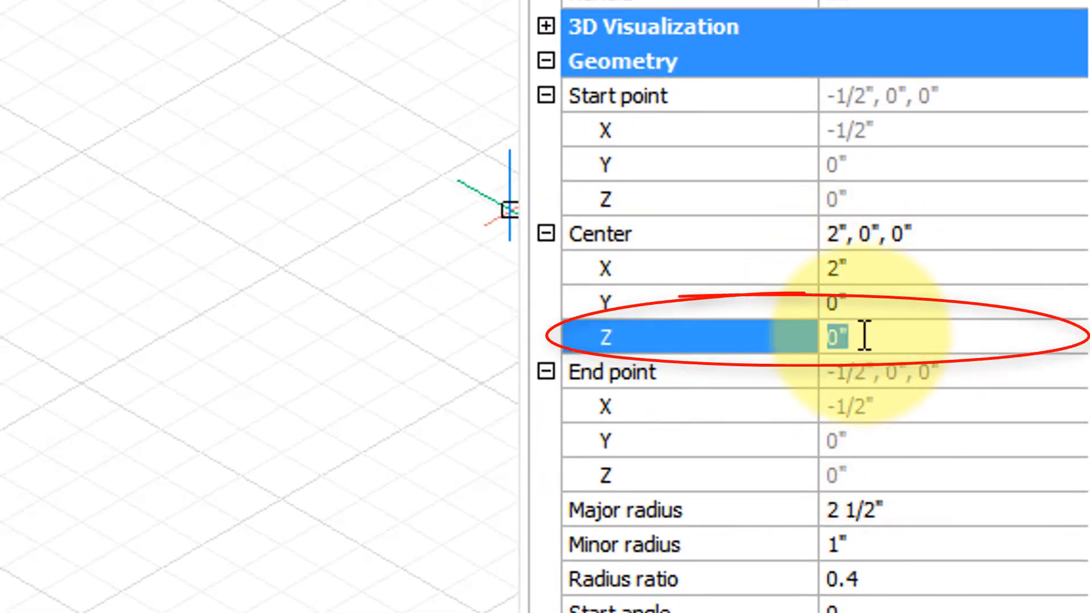
pyautogui.write('6')
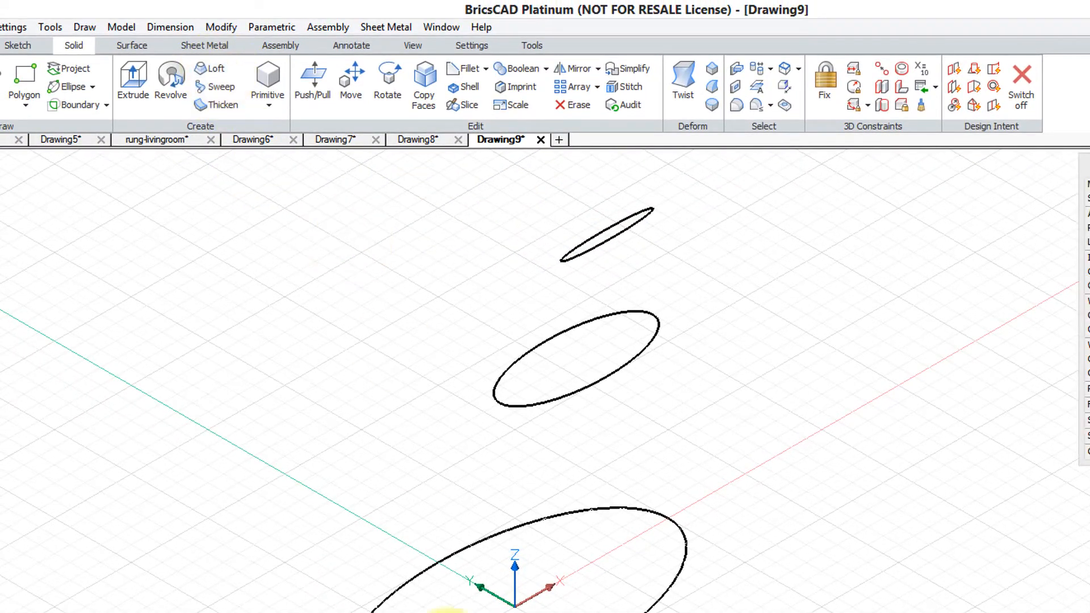
# Start the Loft tool on the three stacked ellipses.
pyautogui.click(608, 499)
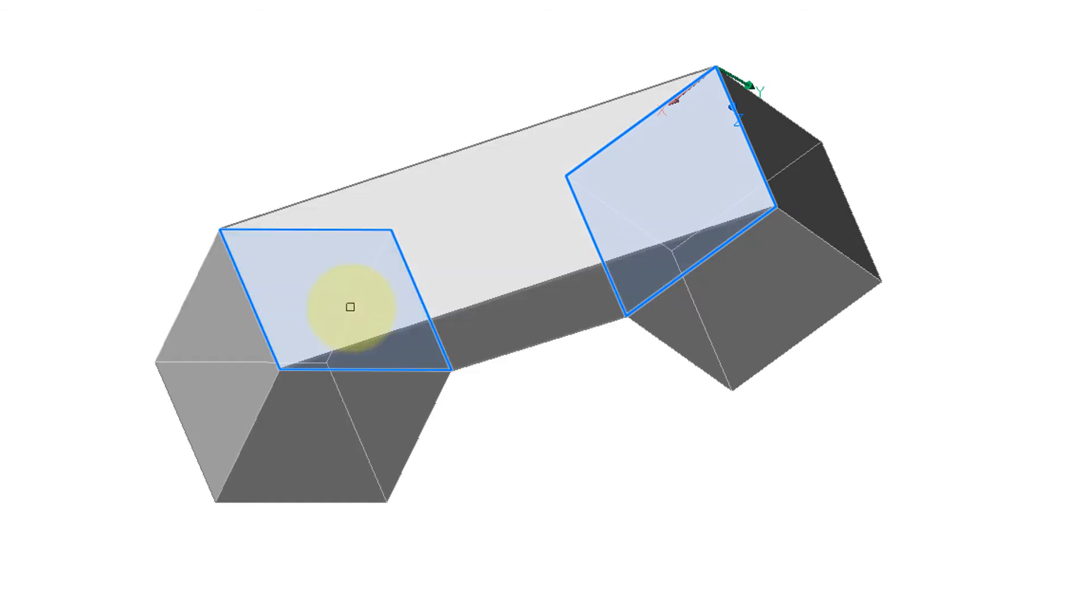
pyautogui.moveTo(691, 573)
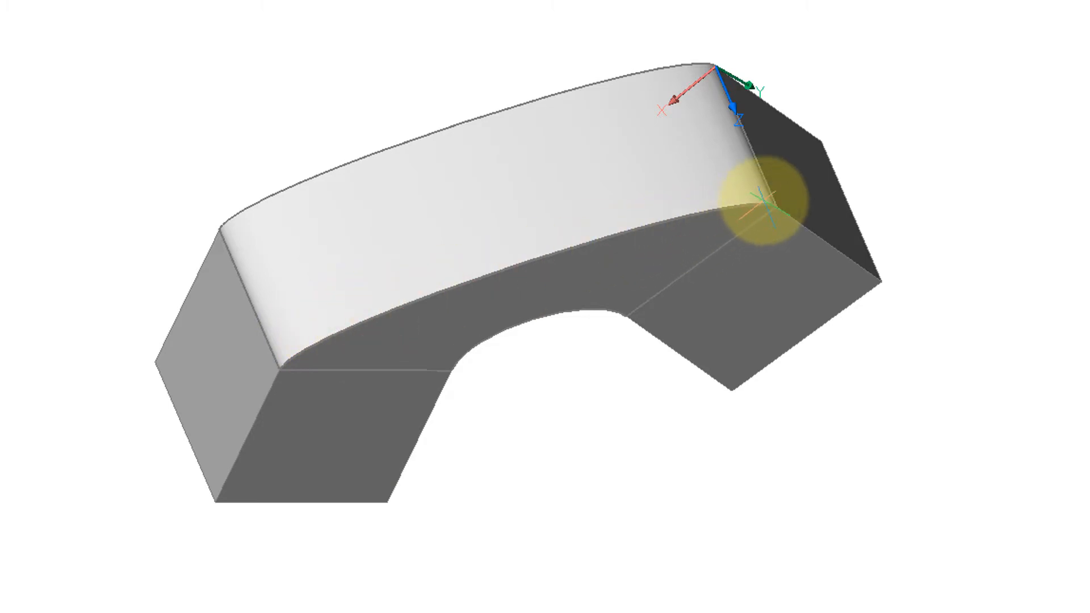
pyautogui.moveTo(559, 430)
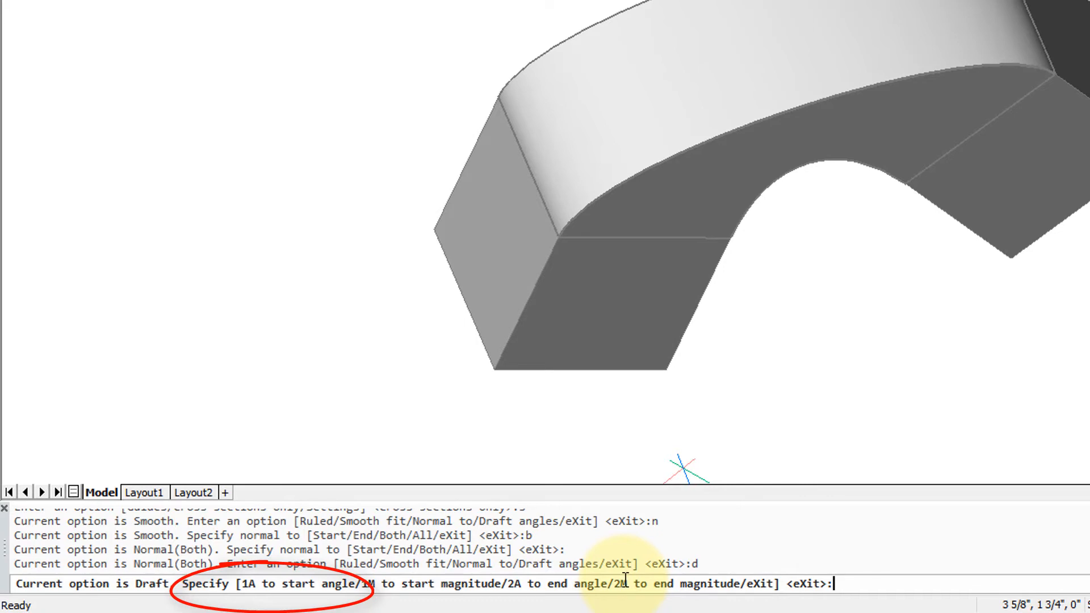
# Enter 1a for the loft's start draft angle.
pyautogui.write('1a')
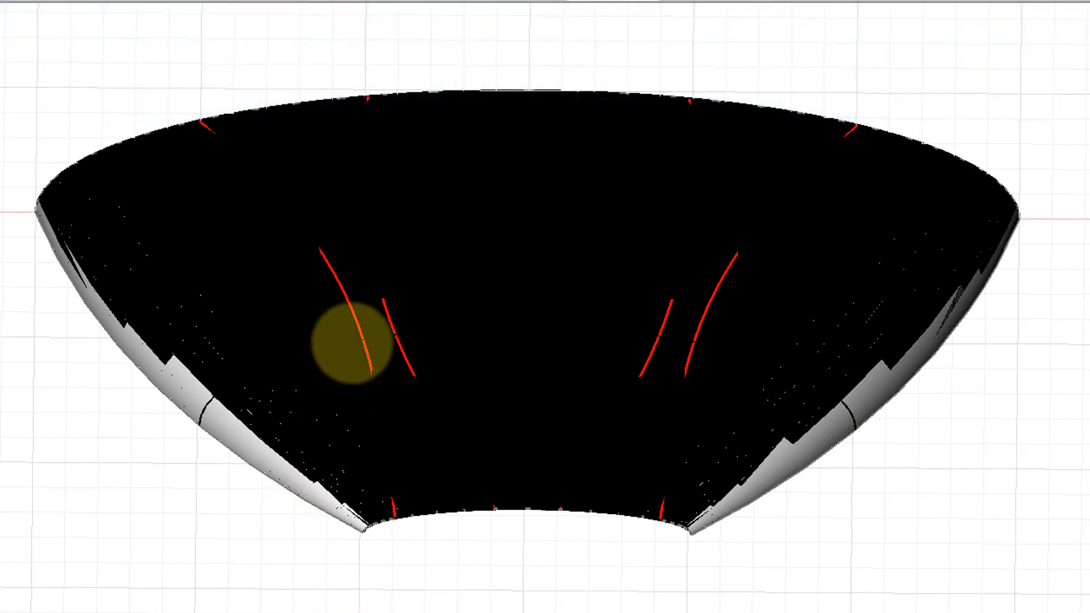
# Pick the left curve as a guide for the loft.
pyautogui.click(355, 333)
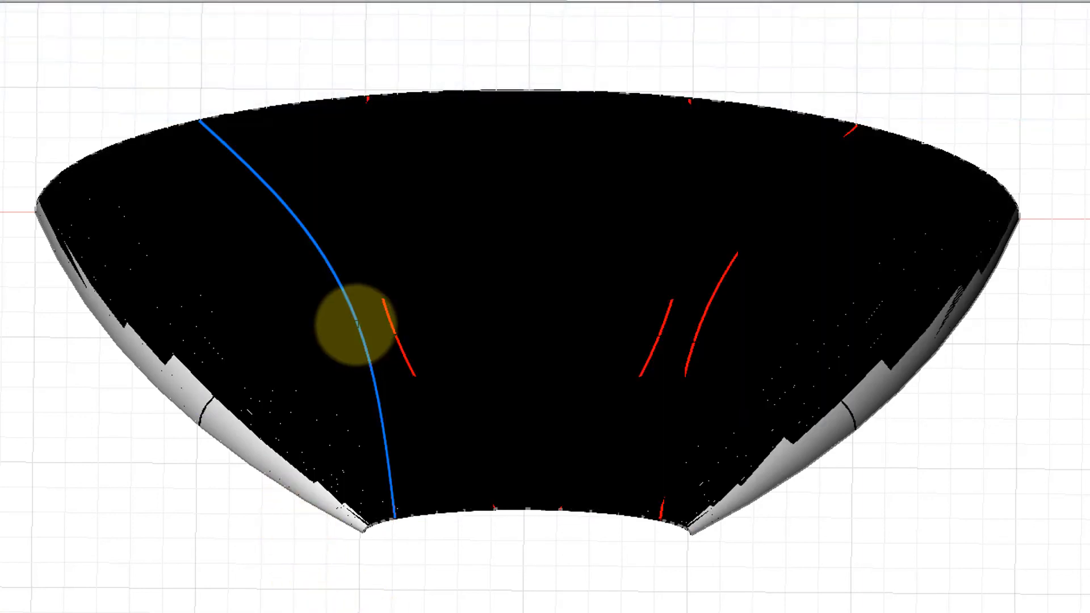